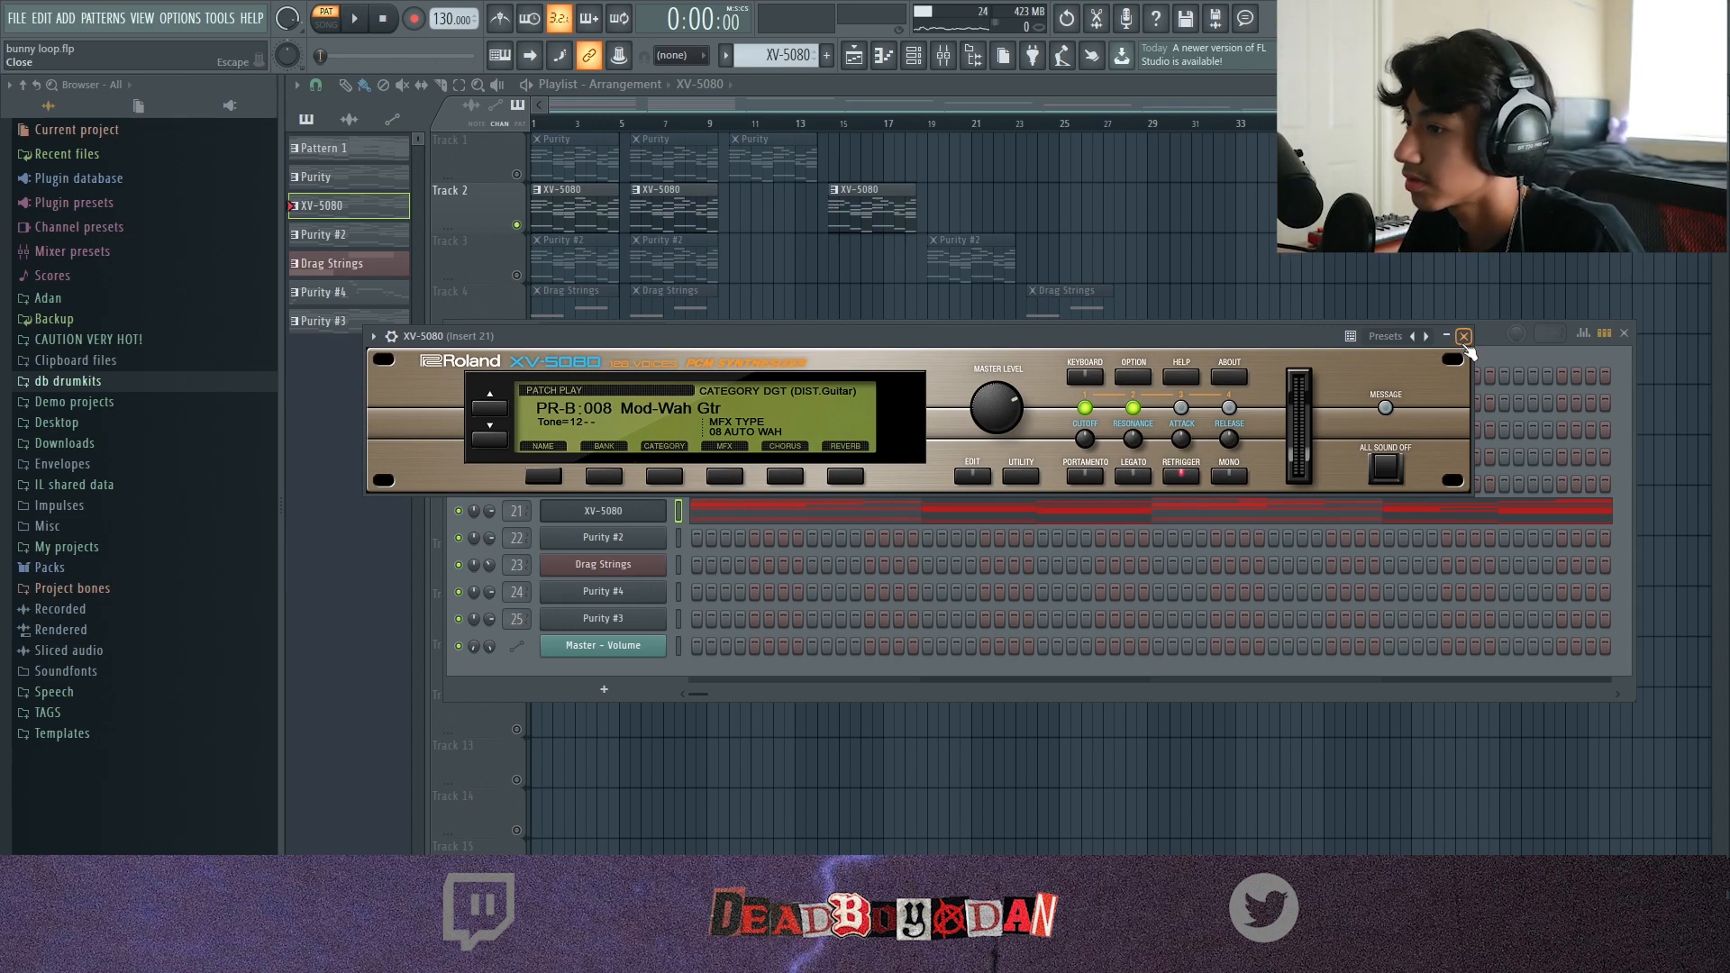
Close XV-5080 and copy the Purity, XV-5080, Purity #2 and Drag Strings clips along tracks 1–4.
{"action": "left_click", "coordinate": [1463, 335]}
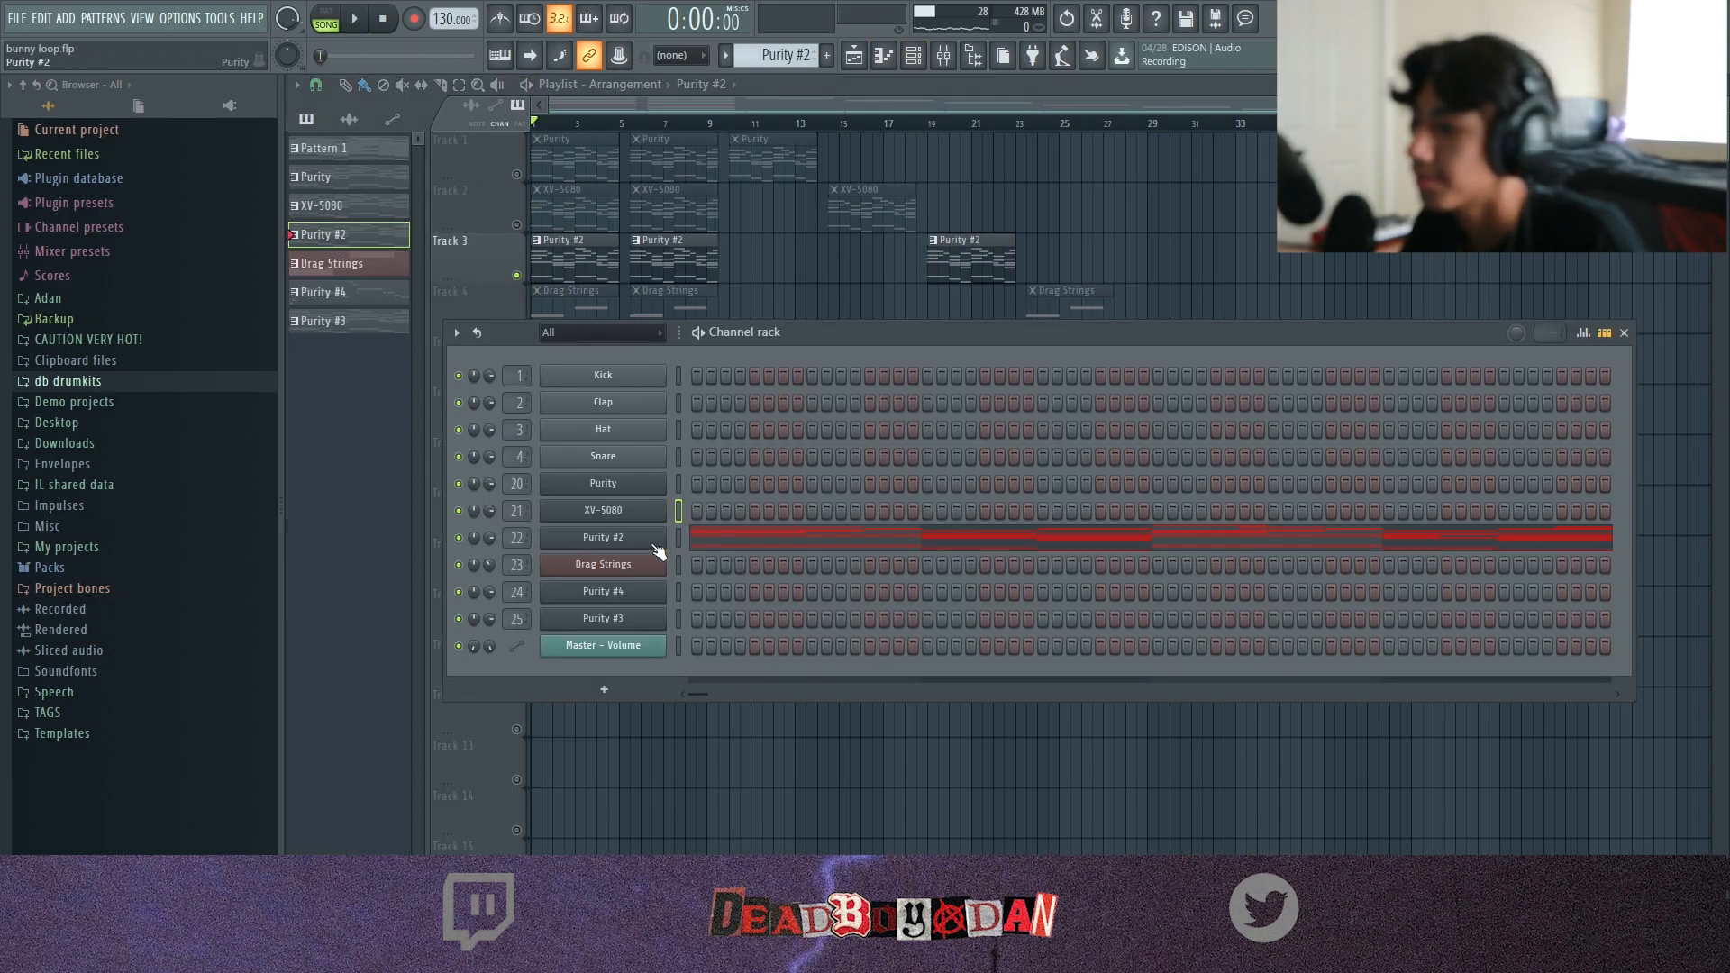
{"action": "left_click", "coordinate": [601, 537]}
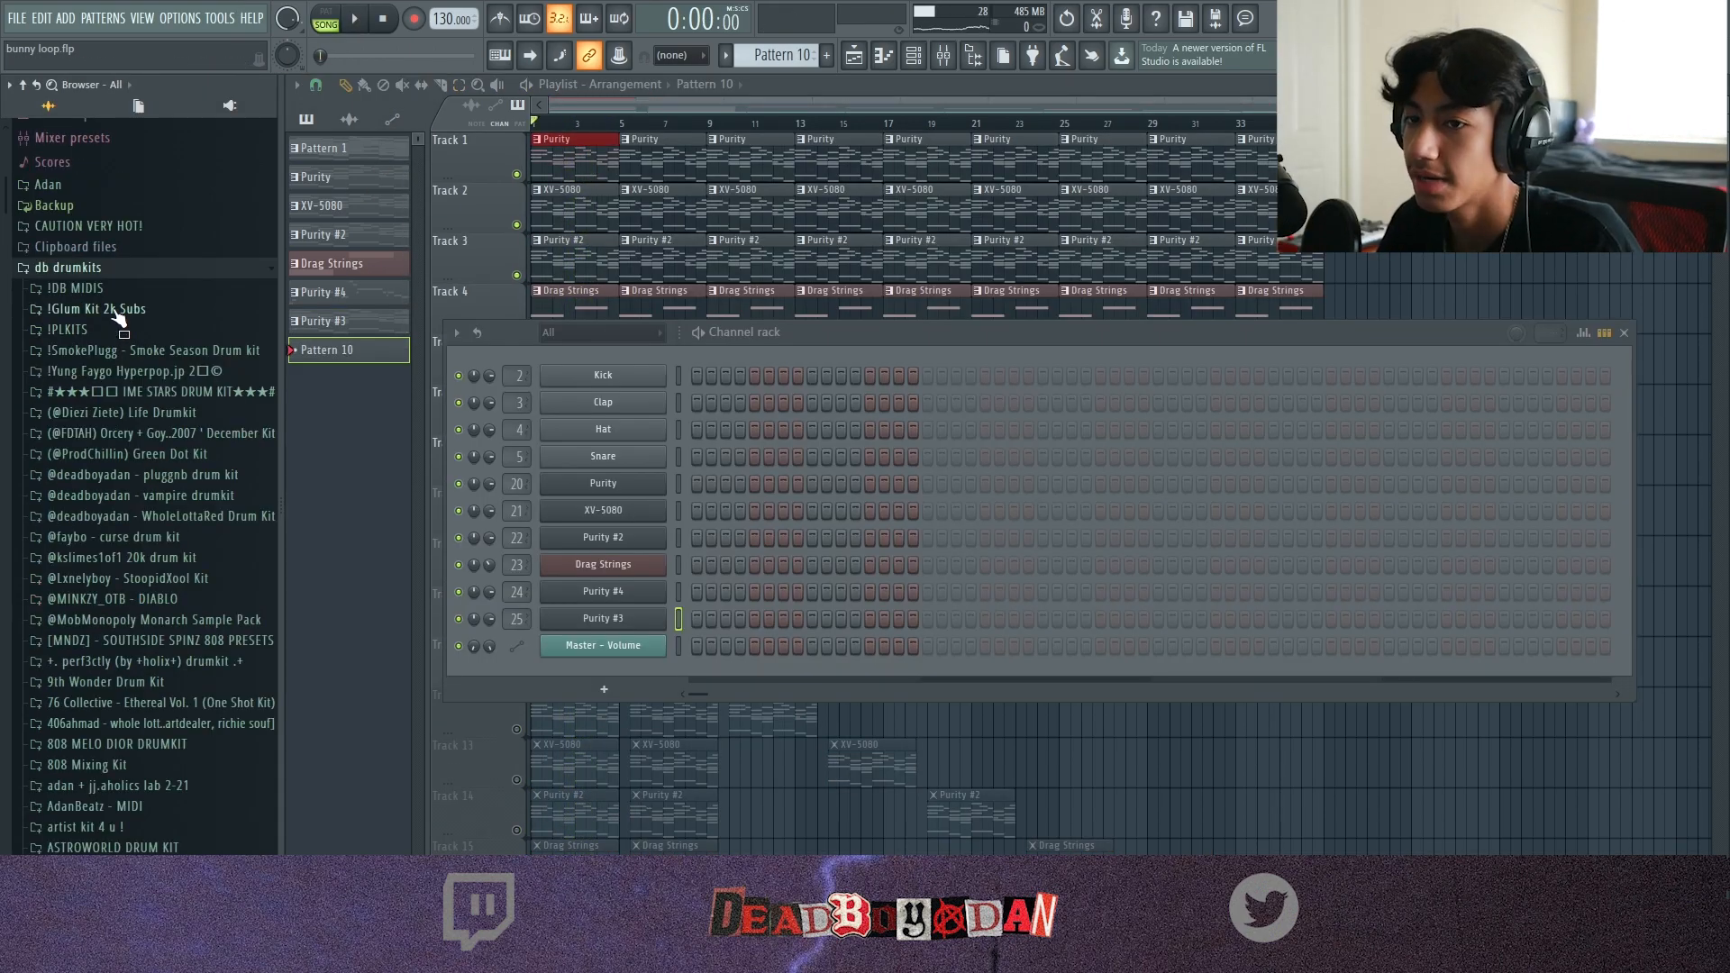
Load the xool 808 sample from the pluggnb drum kit into Pattern 10's channels.
{"action": "scroll", "scroll_direction": "down", "scroll_amount": 3}
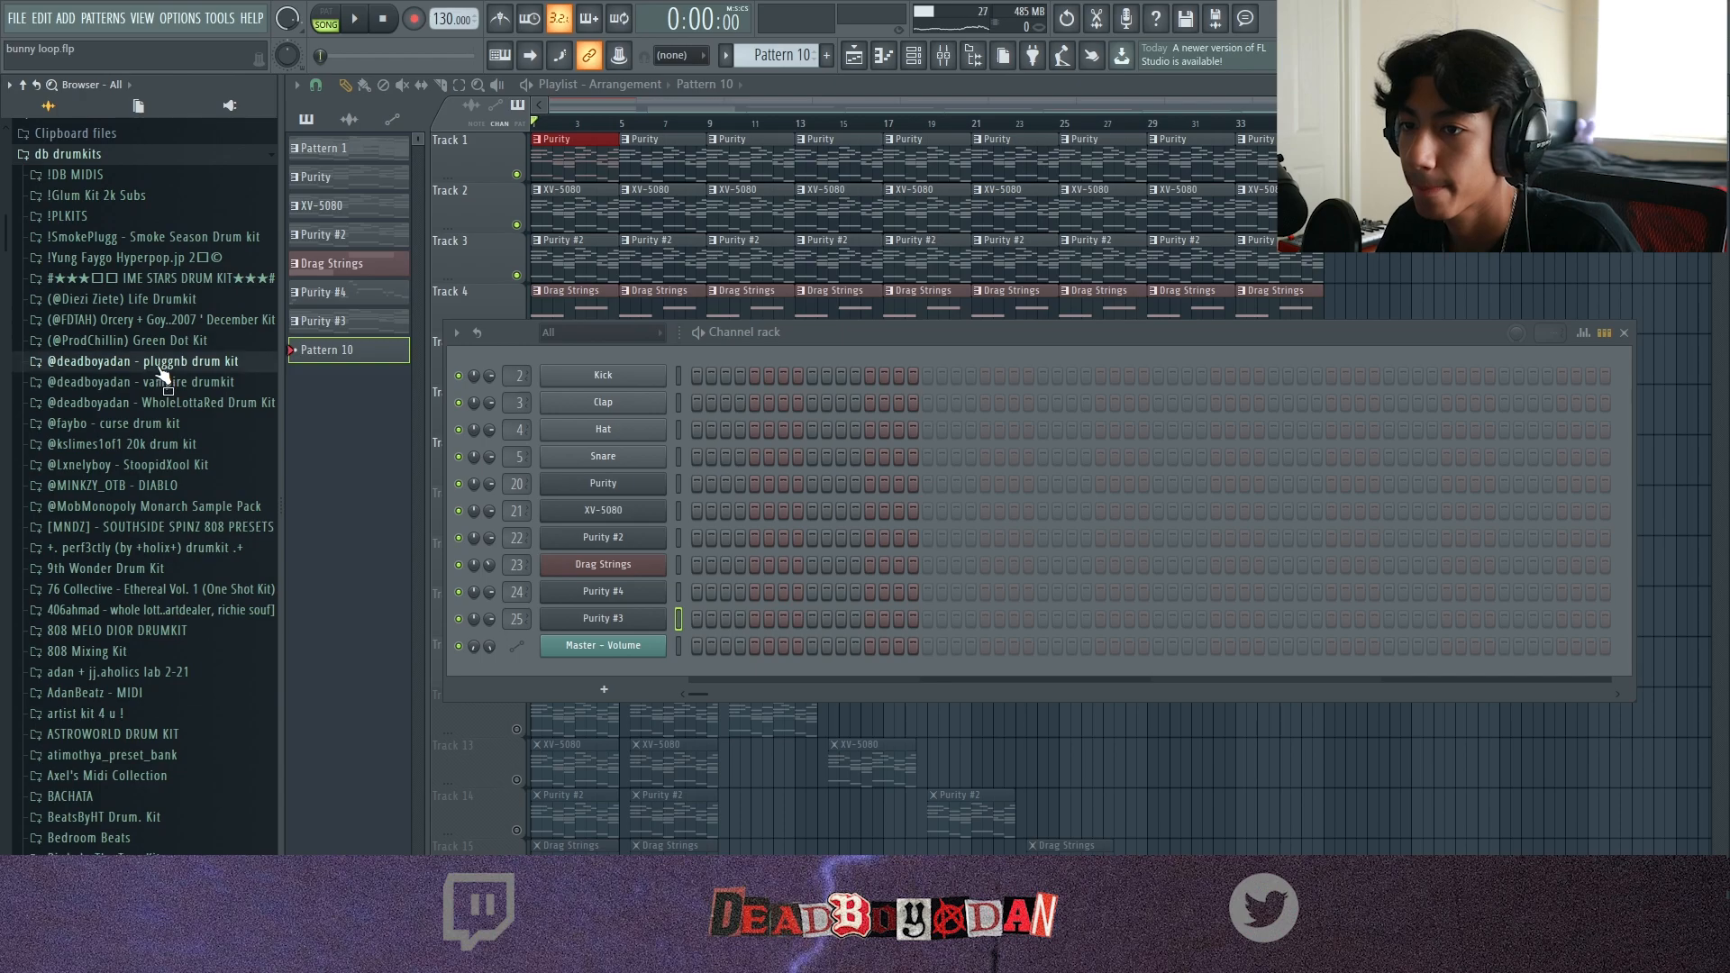
{"action": "left_click", "coordinate": [142, 360]}
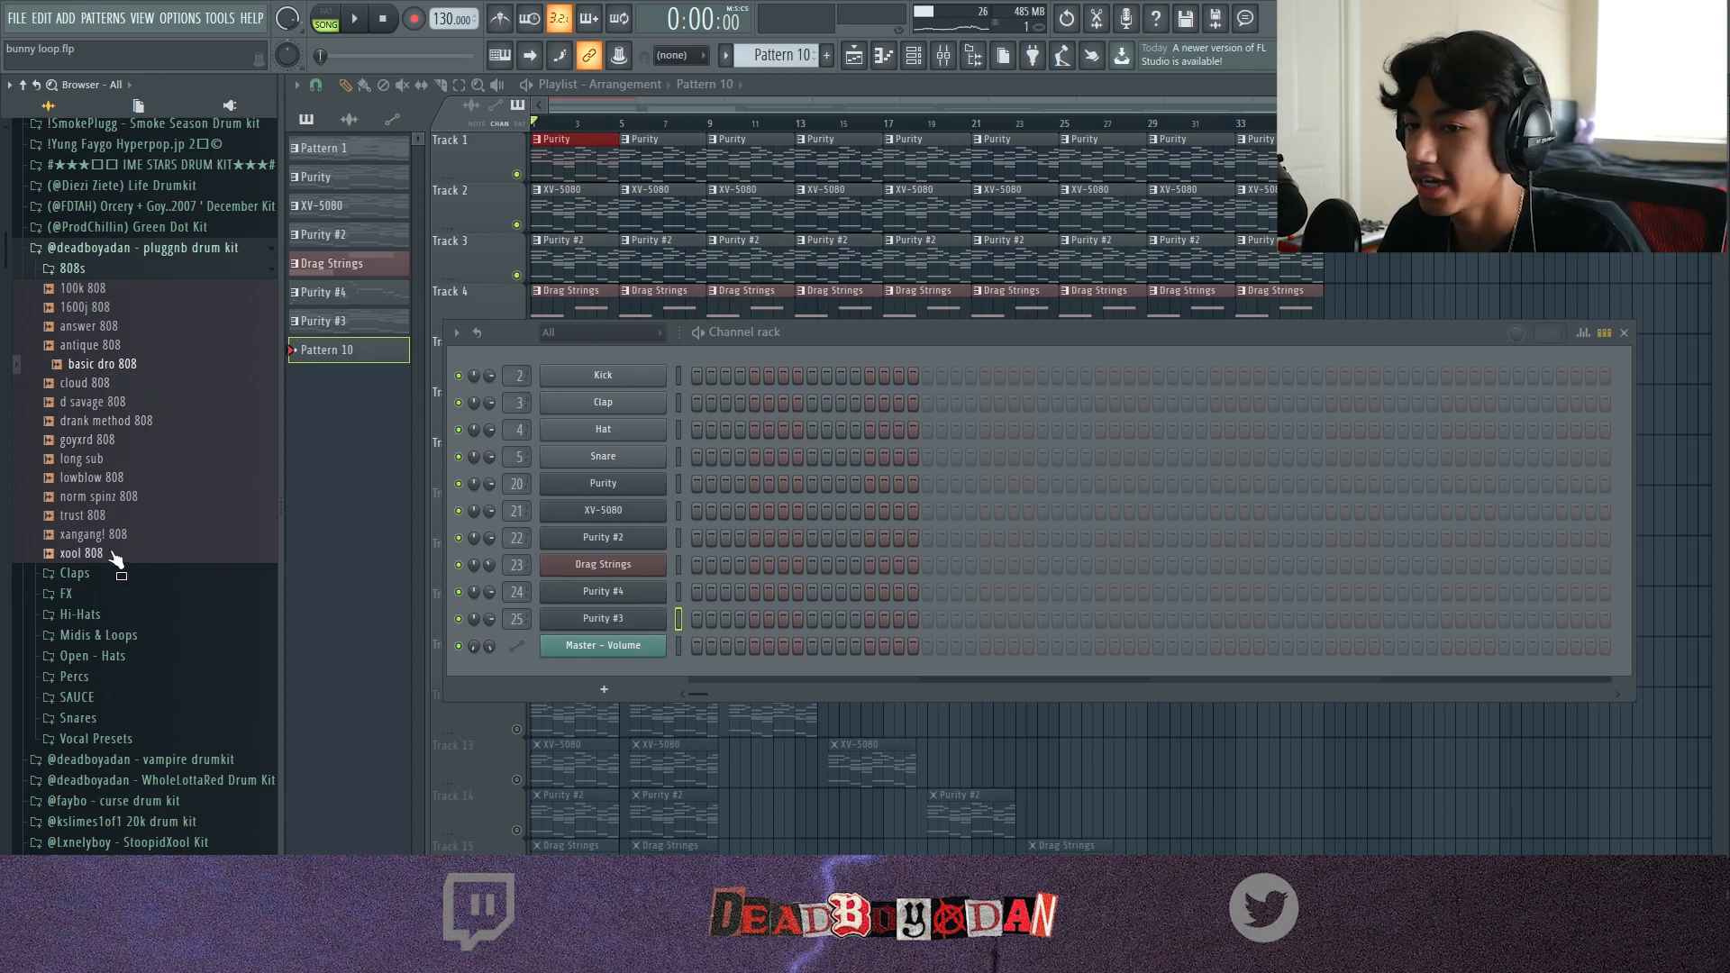
{"action": "left_click_drag", "start_coordinate": [81, 553], "coordinate": [602, 402]}
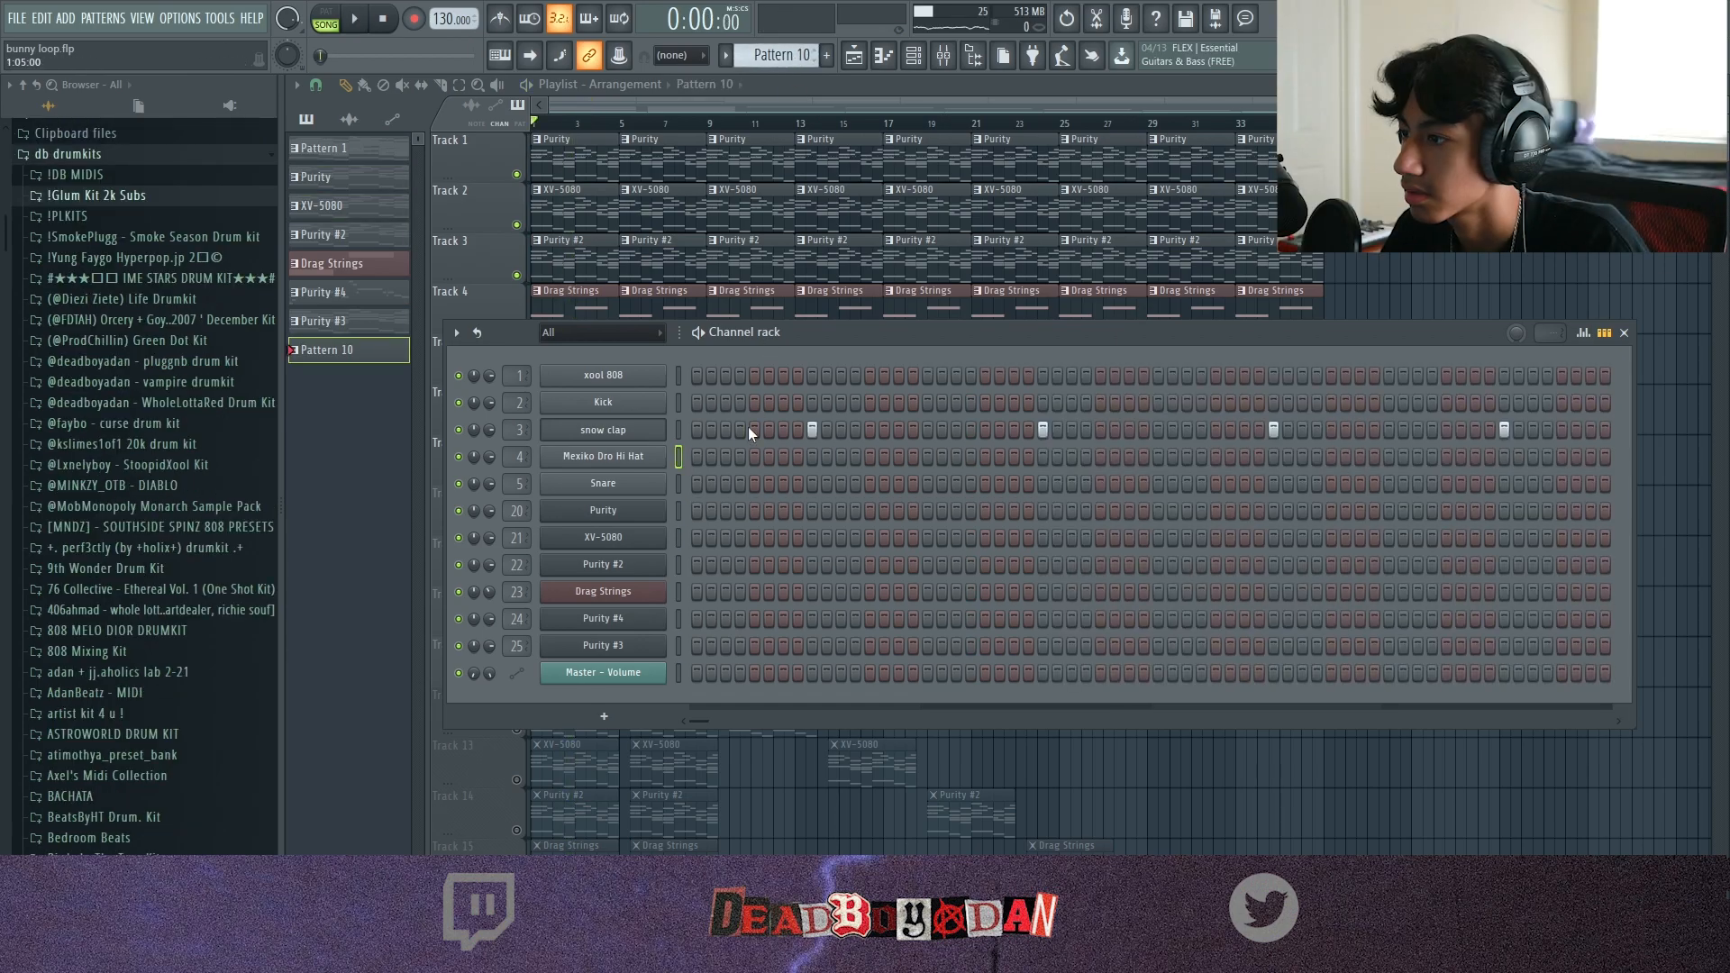
Place a snow clap hit in Pattern 10 alongside the new sub, thin snare and perc channels.
{"action": "left_click", "coordinate": [358, 20]}
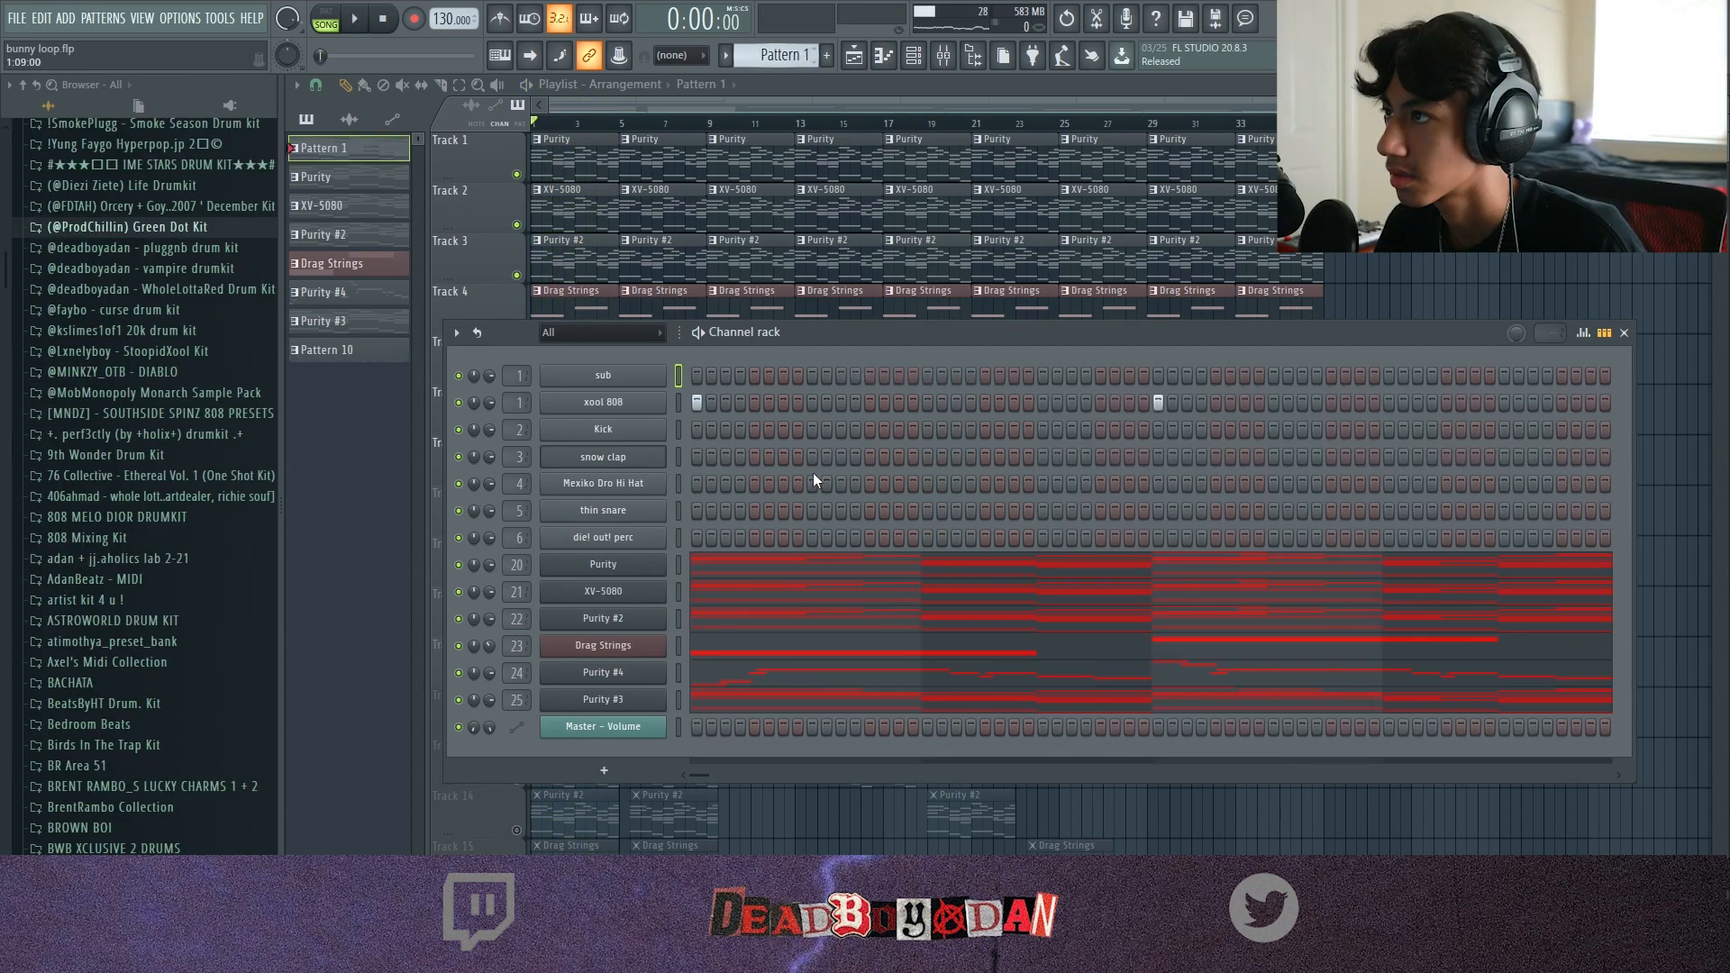
Open the xool 808 channel options to program hi-hat, clap, snare, chant and sub steps.
{"action": "right_click", "coordinate": [602, 404]}
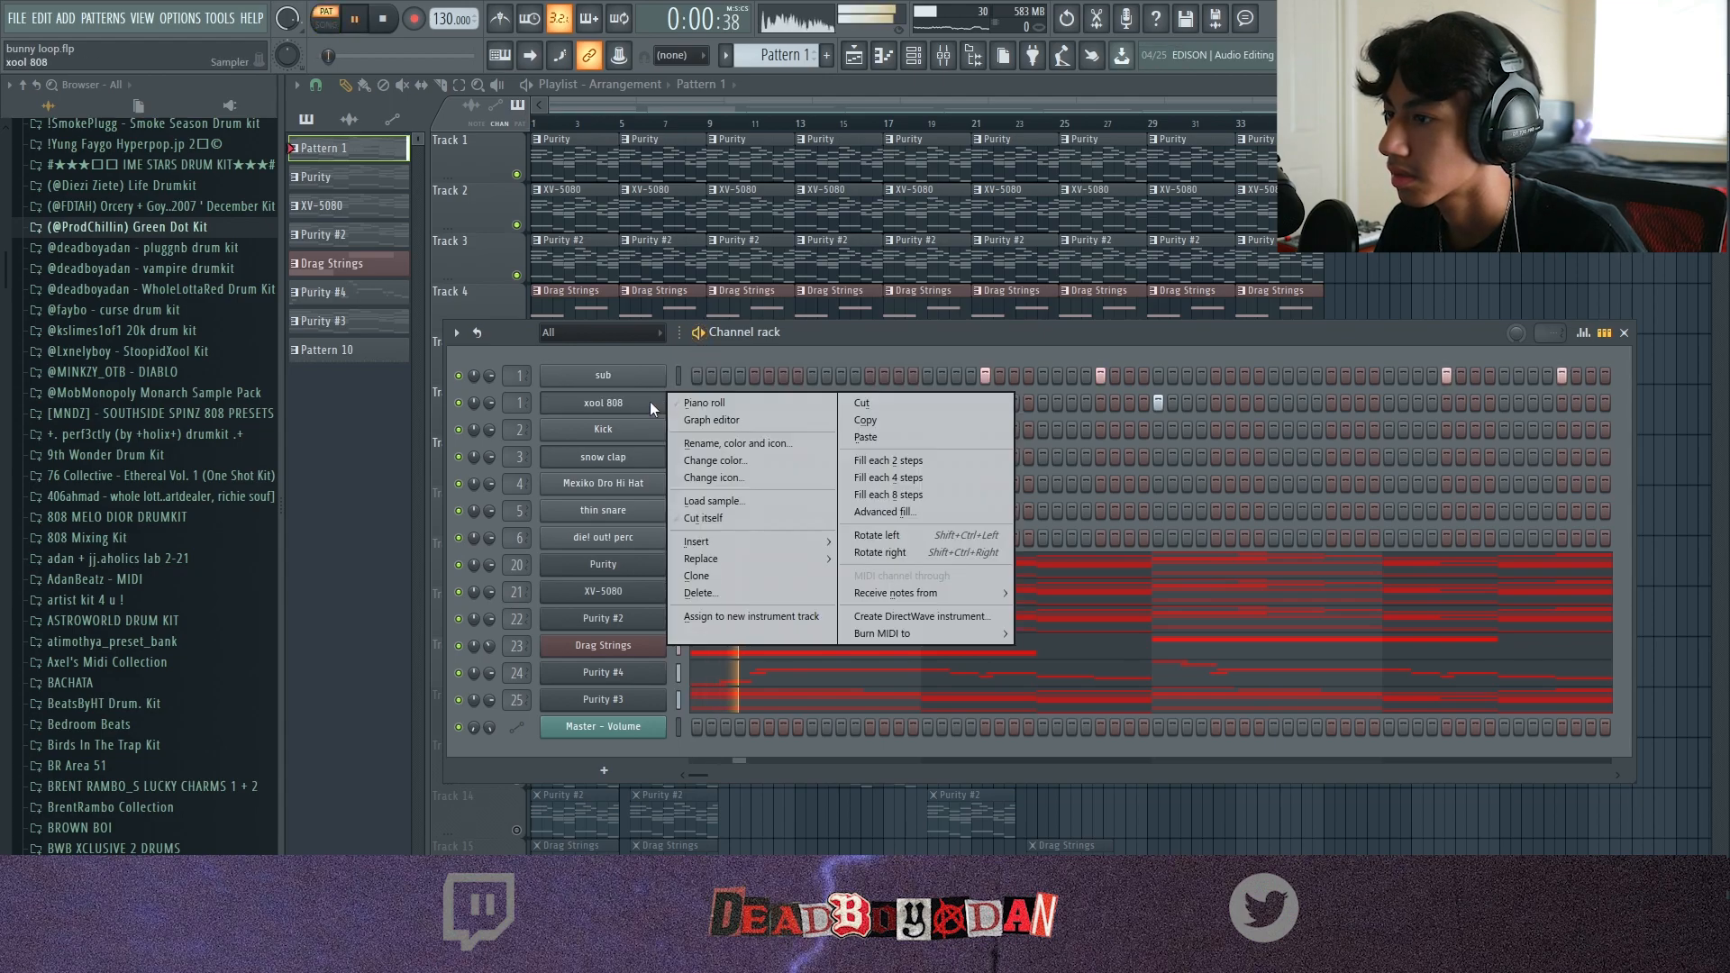
{"action": "left_click", "coordinate": [702, 404]}
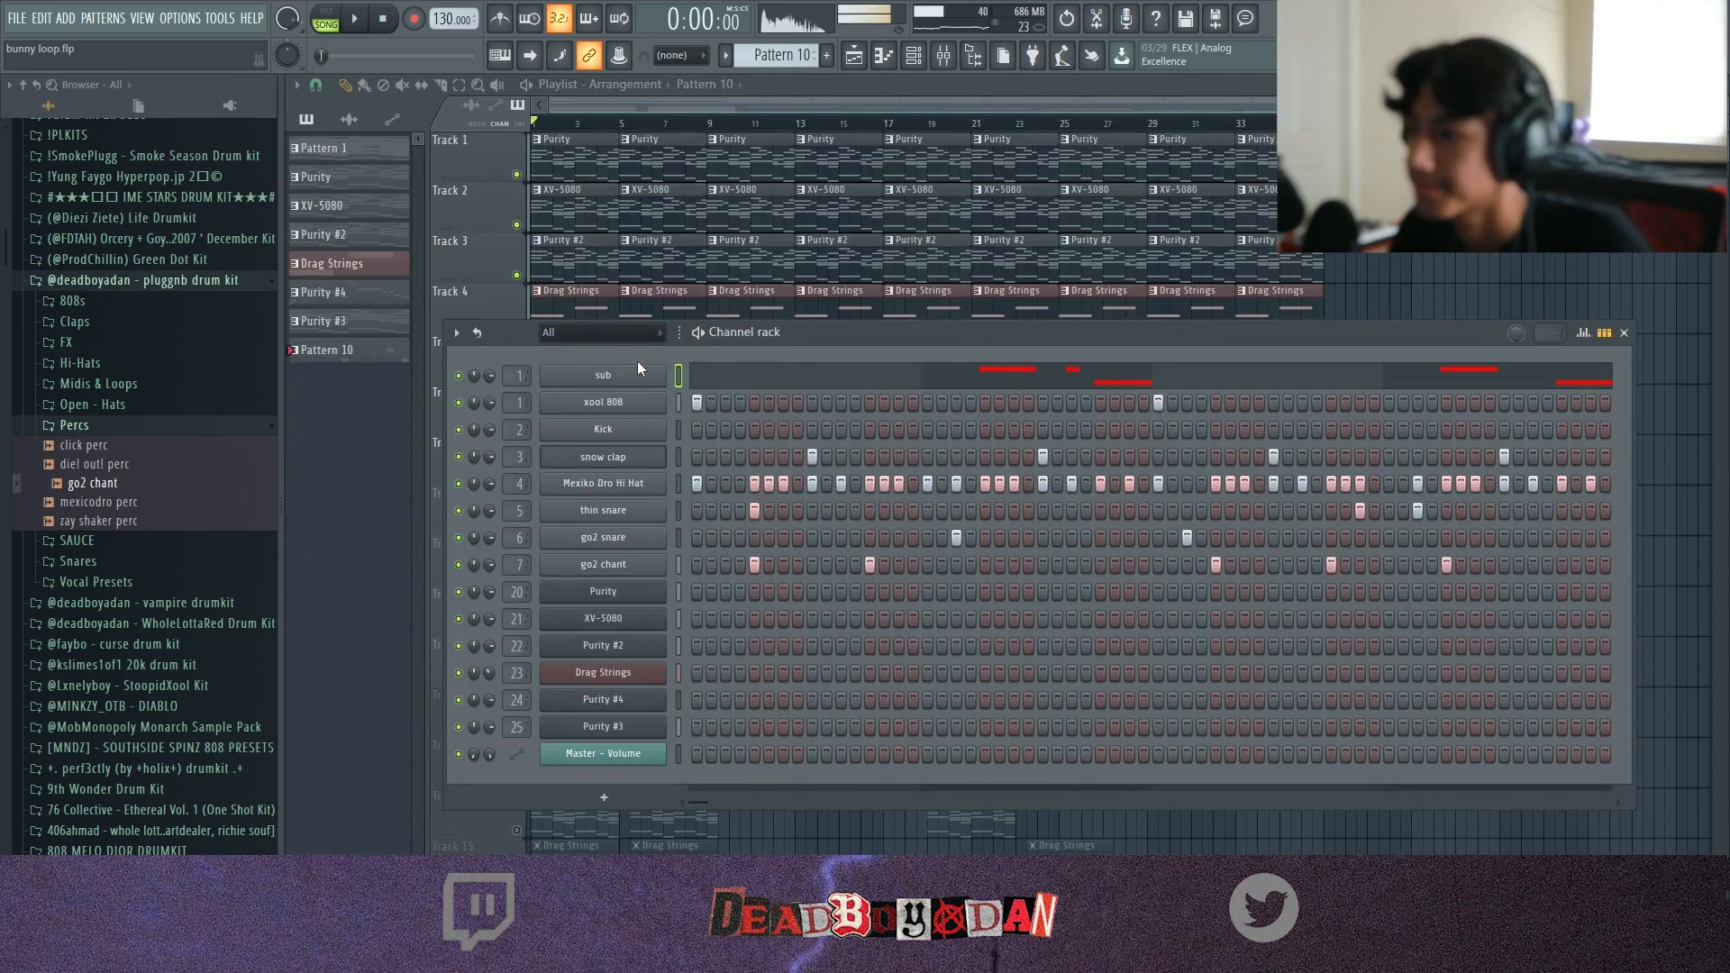
Draw the xool 808 bass notes in the Piano roll and audition Pattern 10.
{"action": "left_click", "coordinate": [602, 374]}
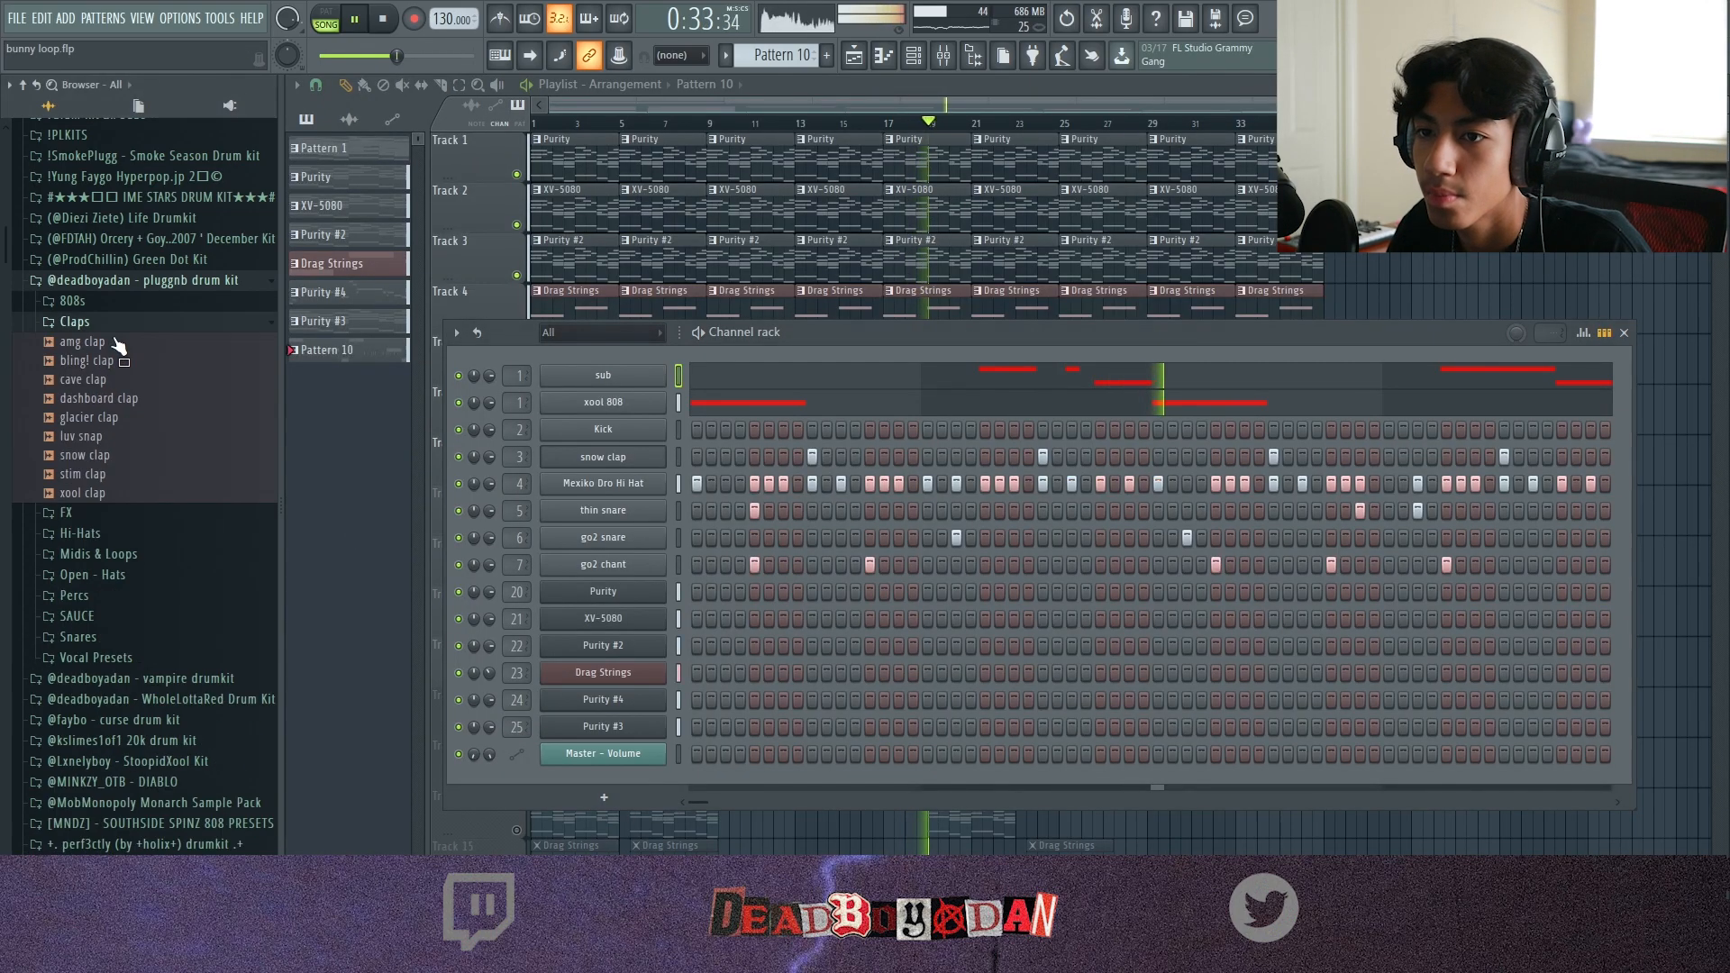
Swap the clap channel's sample for xool clap from the Claps folder.
{"action": "left_click_drag", "start_coordinate": [81, 494], "coordinate": [618, 508]}
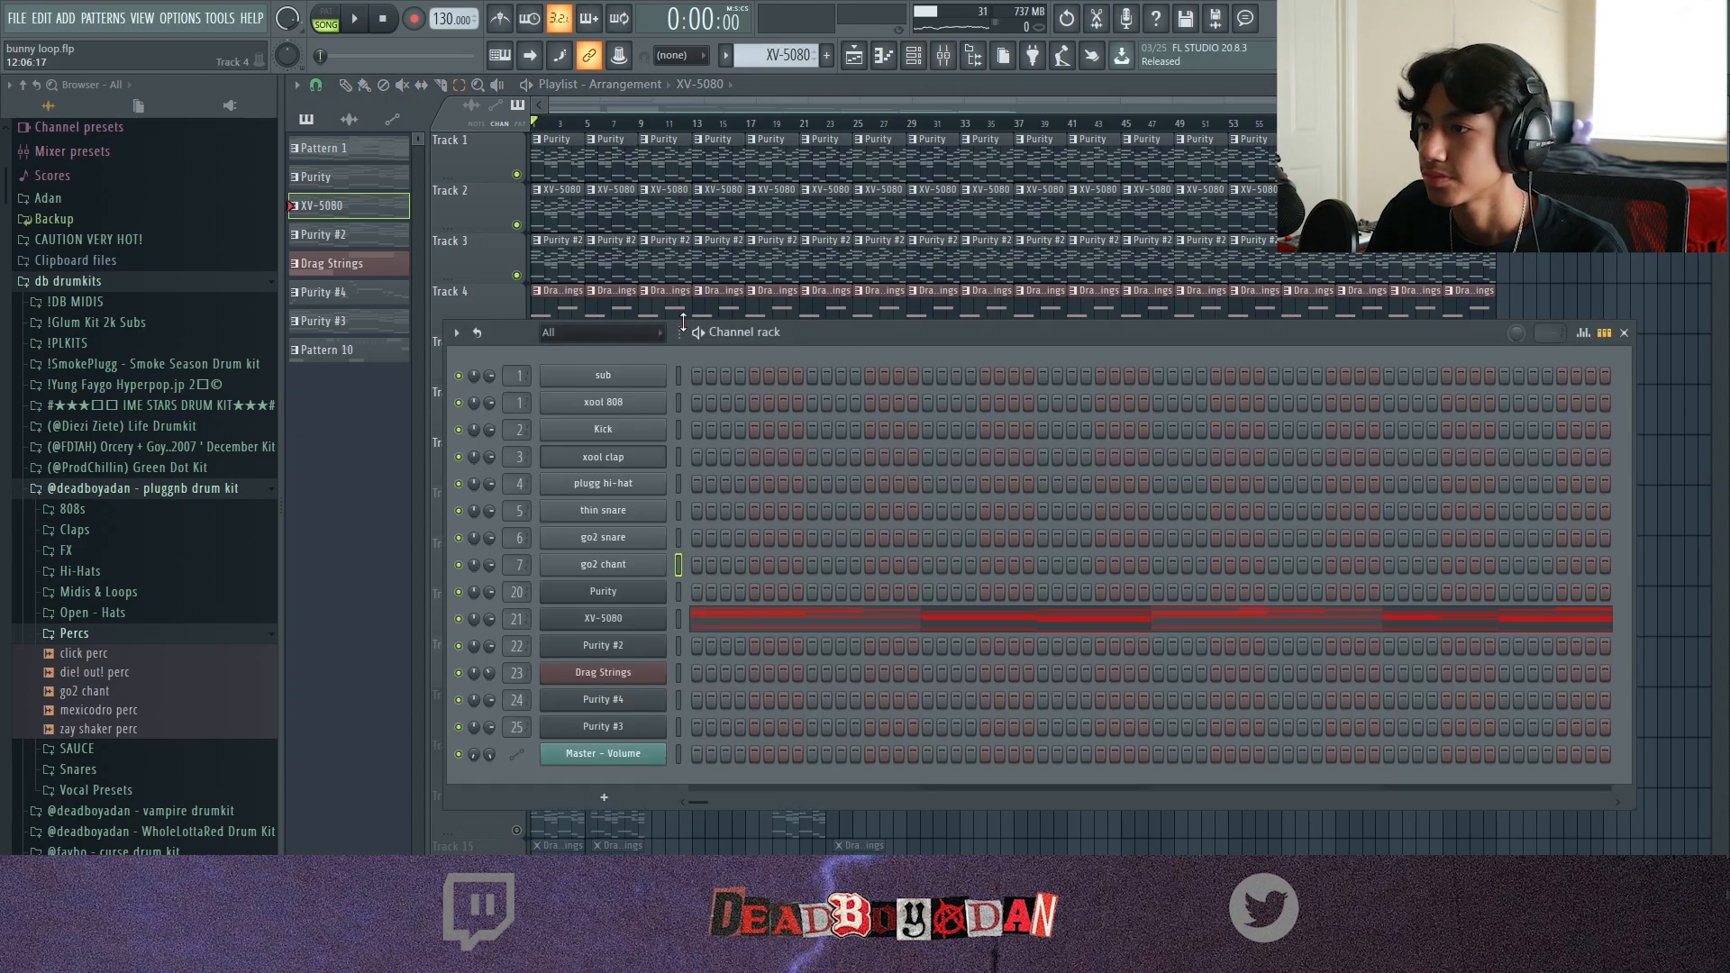
Paint the sub, 808, clap, hi-hat, snare and chant patterns onto Tracks 7–13.
{"action": "left_click", "coordinate": [322, 234]}
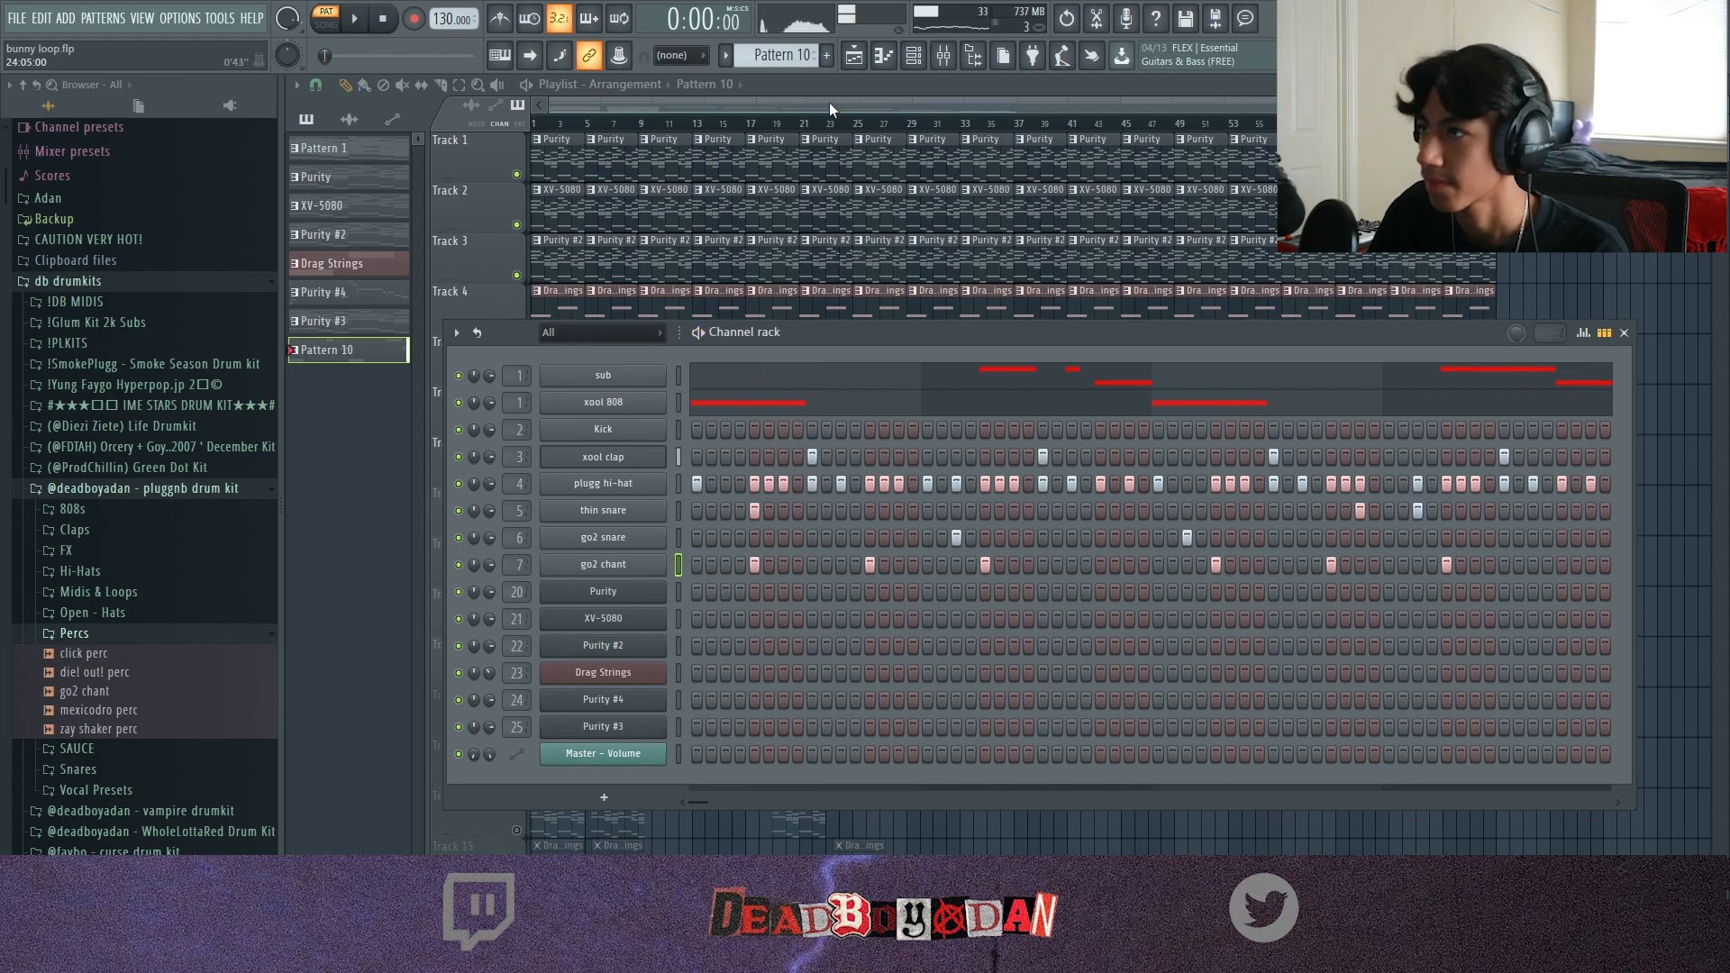
{"action": "left_click", "coordinate": [324, 148]}
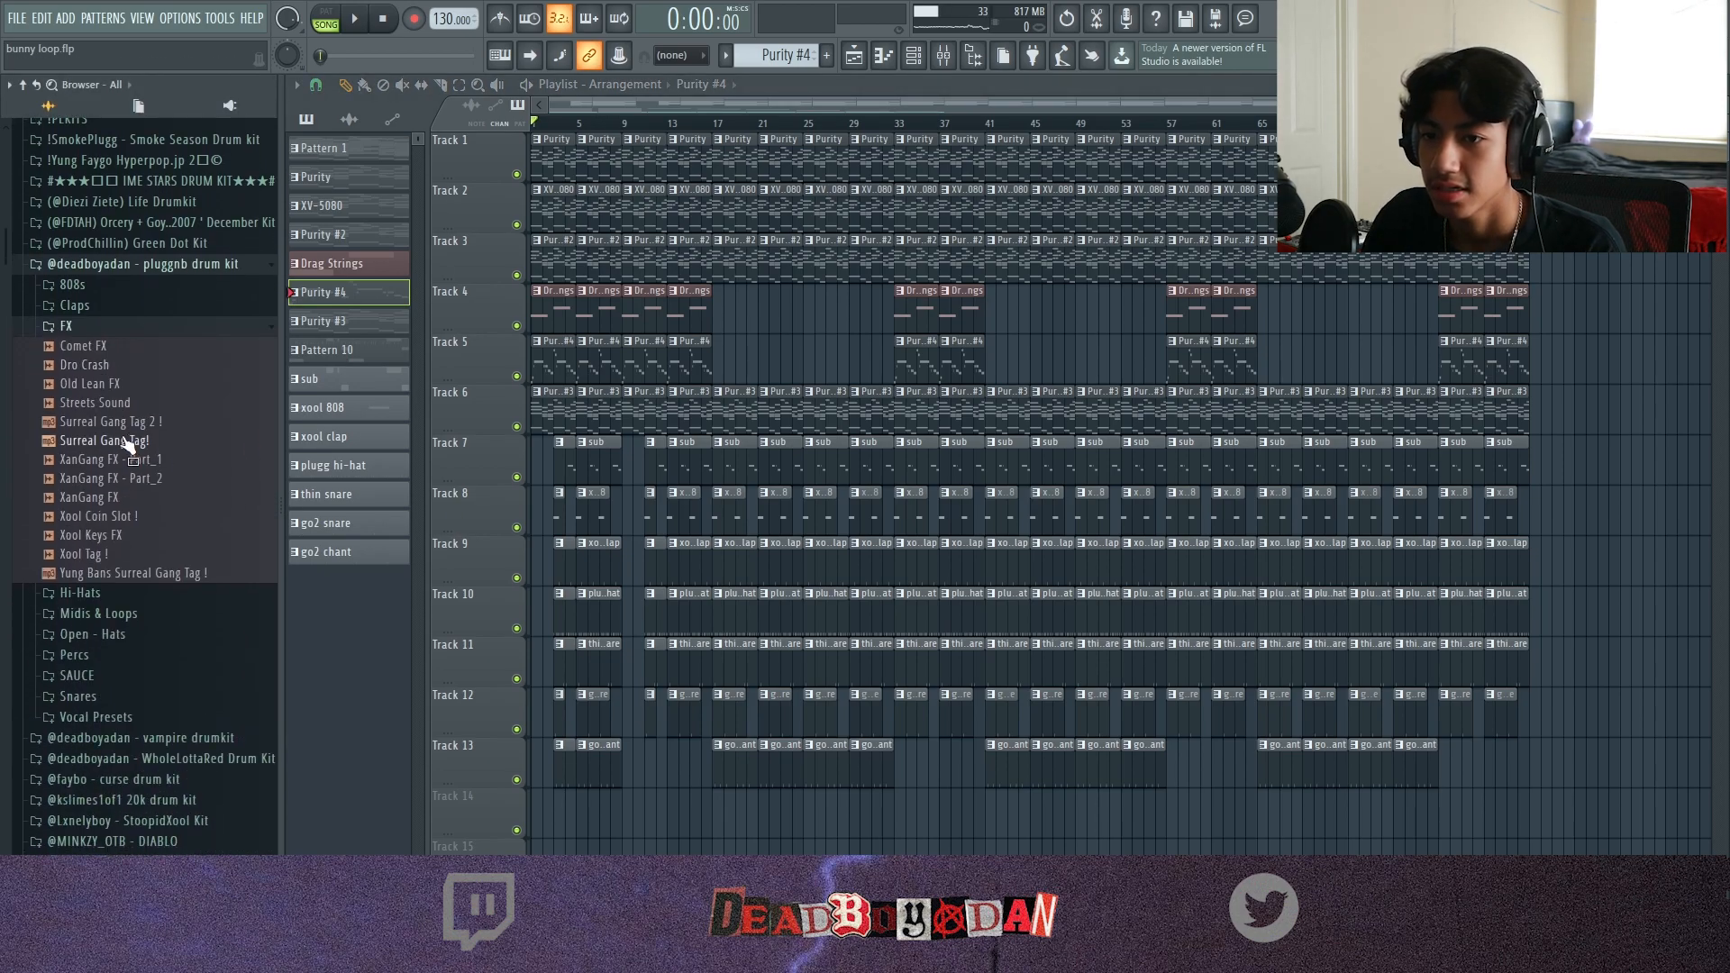
Put Xool Coin Slot at bar 1 of Track 14 and raise its mixer insert fader.
{"action": "left_click", "coordinate": [112, 460]}
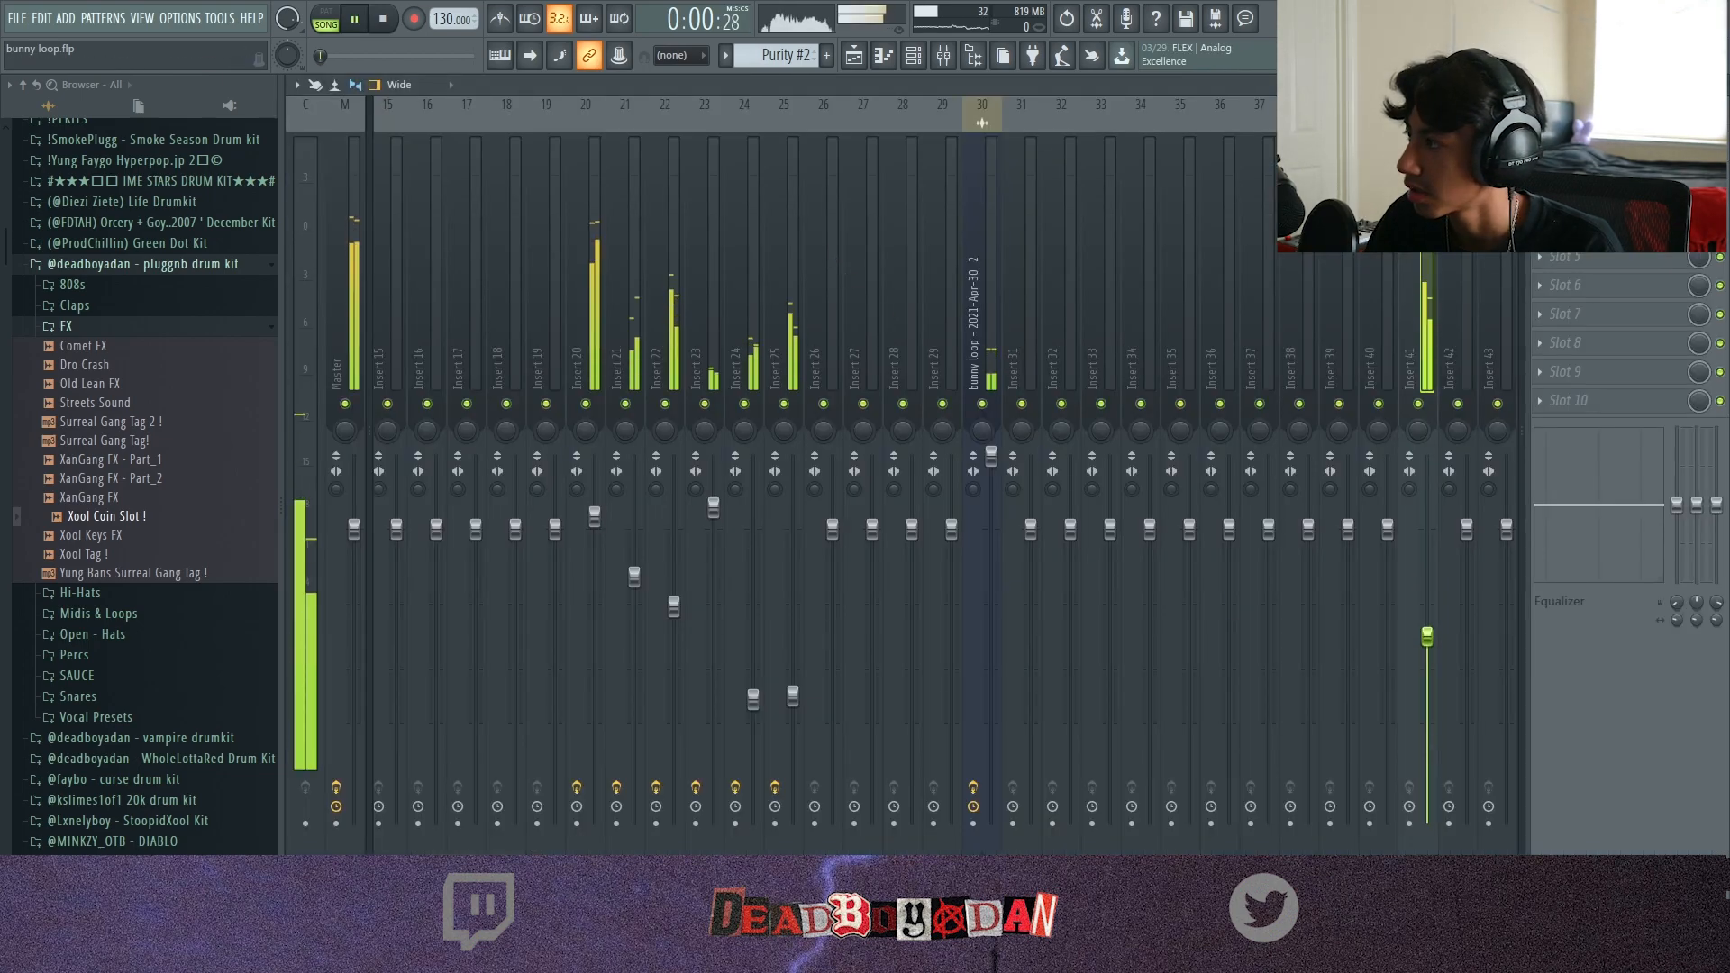
{"action": "left_click_drag", "start_coordinate": [1427, 632], "coordinate": [1427, 582]}
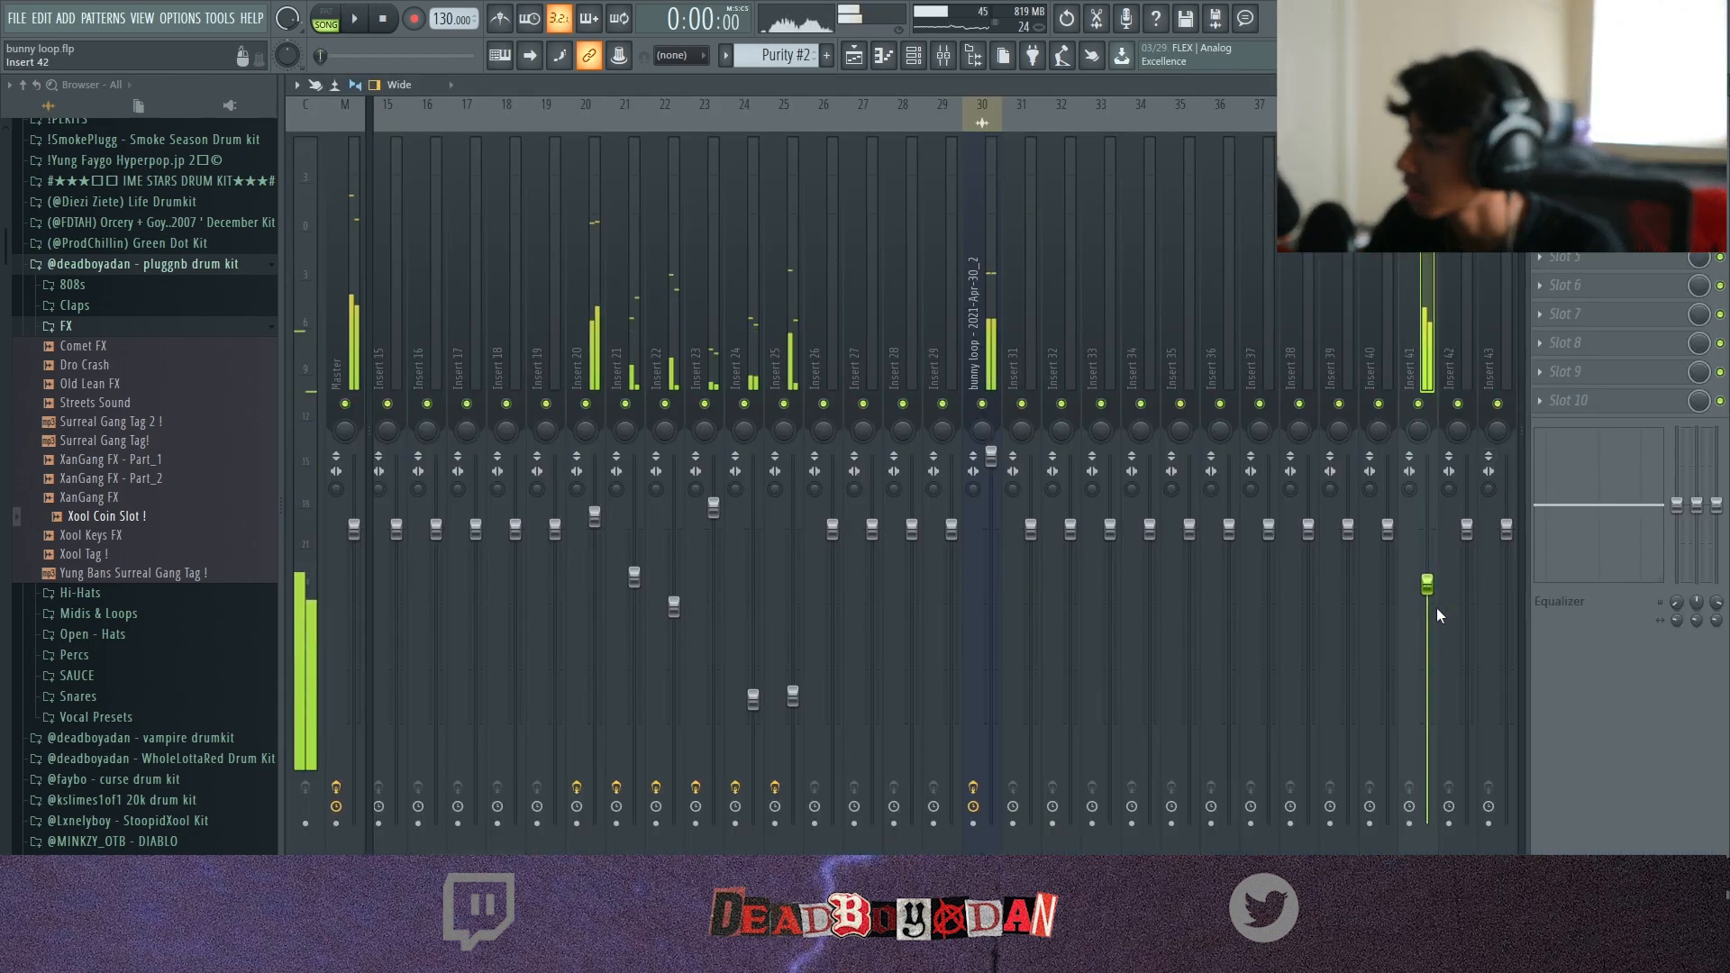
{"action": "left_click", "coordinate": [360, 20]}
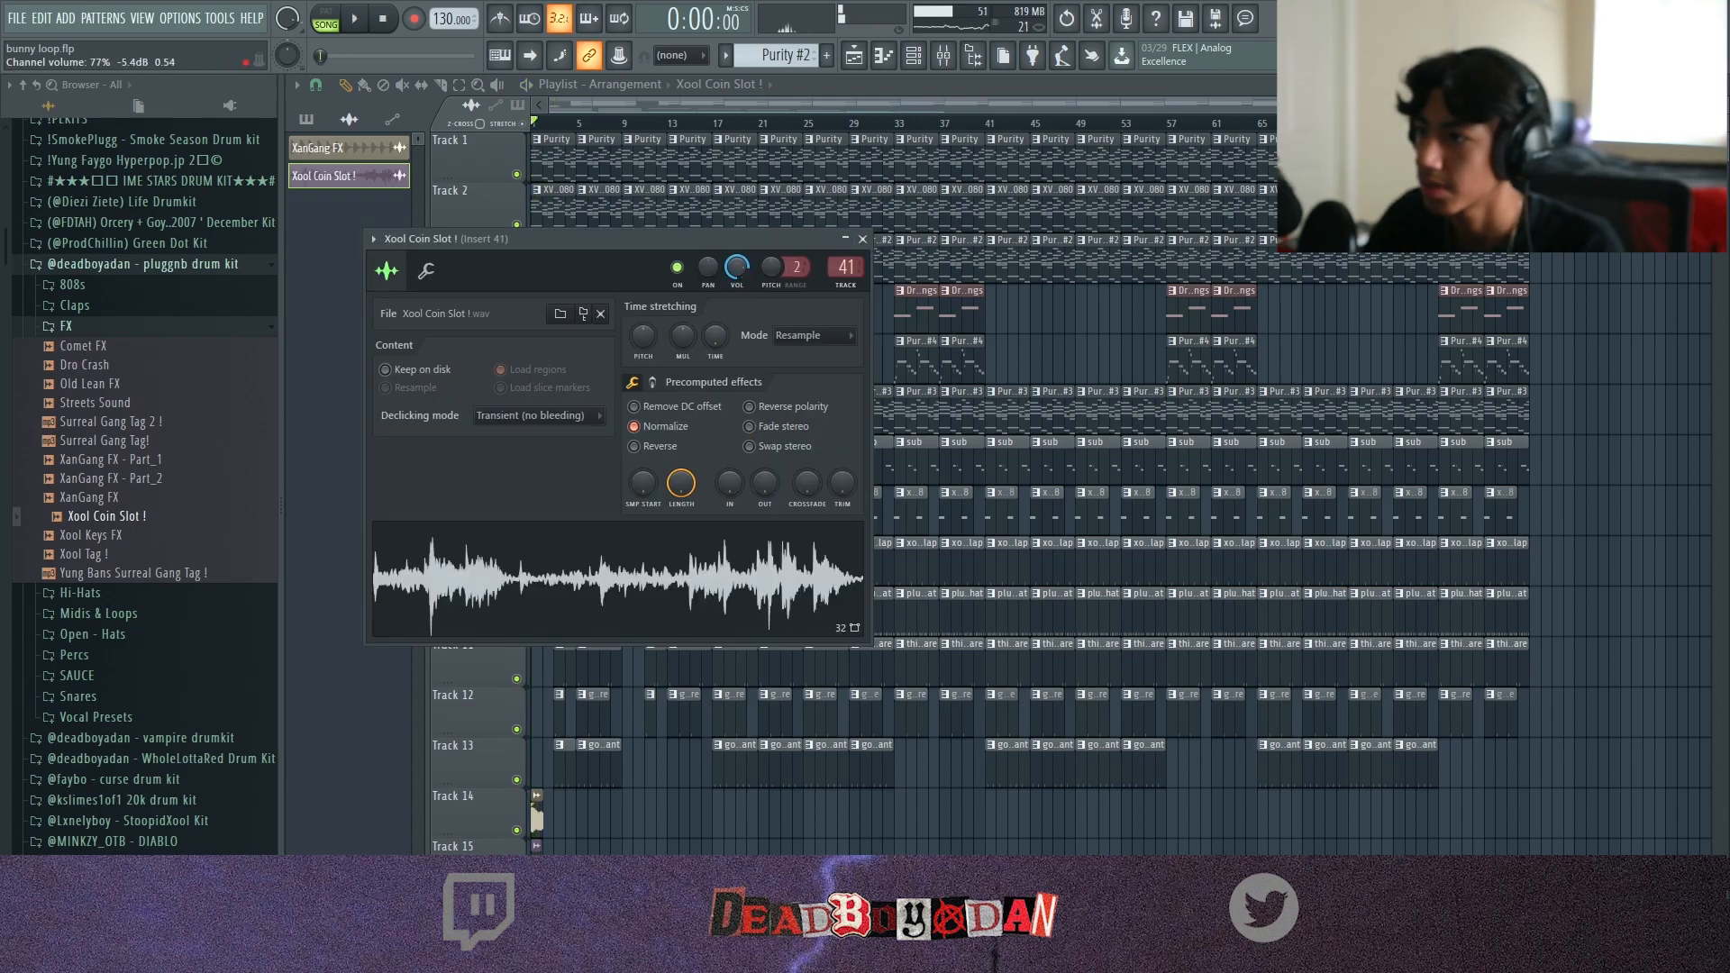
{"action": "left_click", "coordinate": [359, 20]}
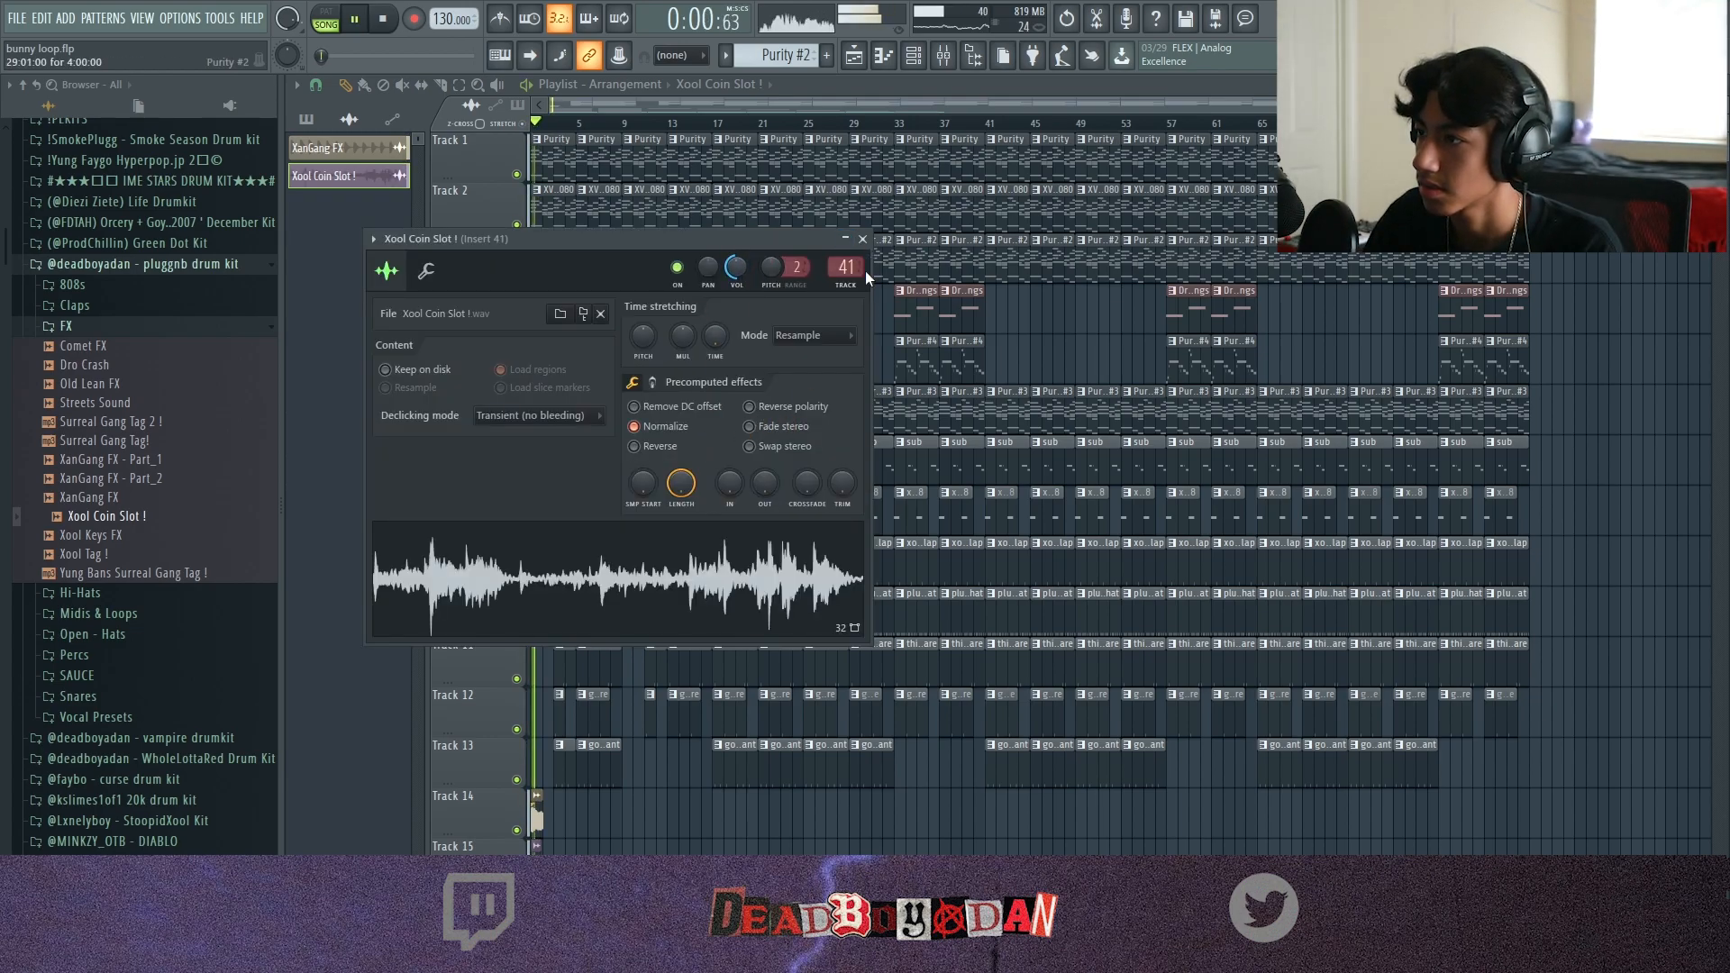
{"action": "left_click", "coordinate": [317, 148]}
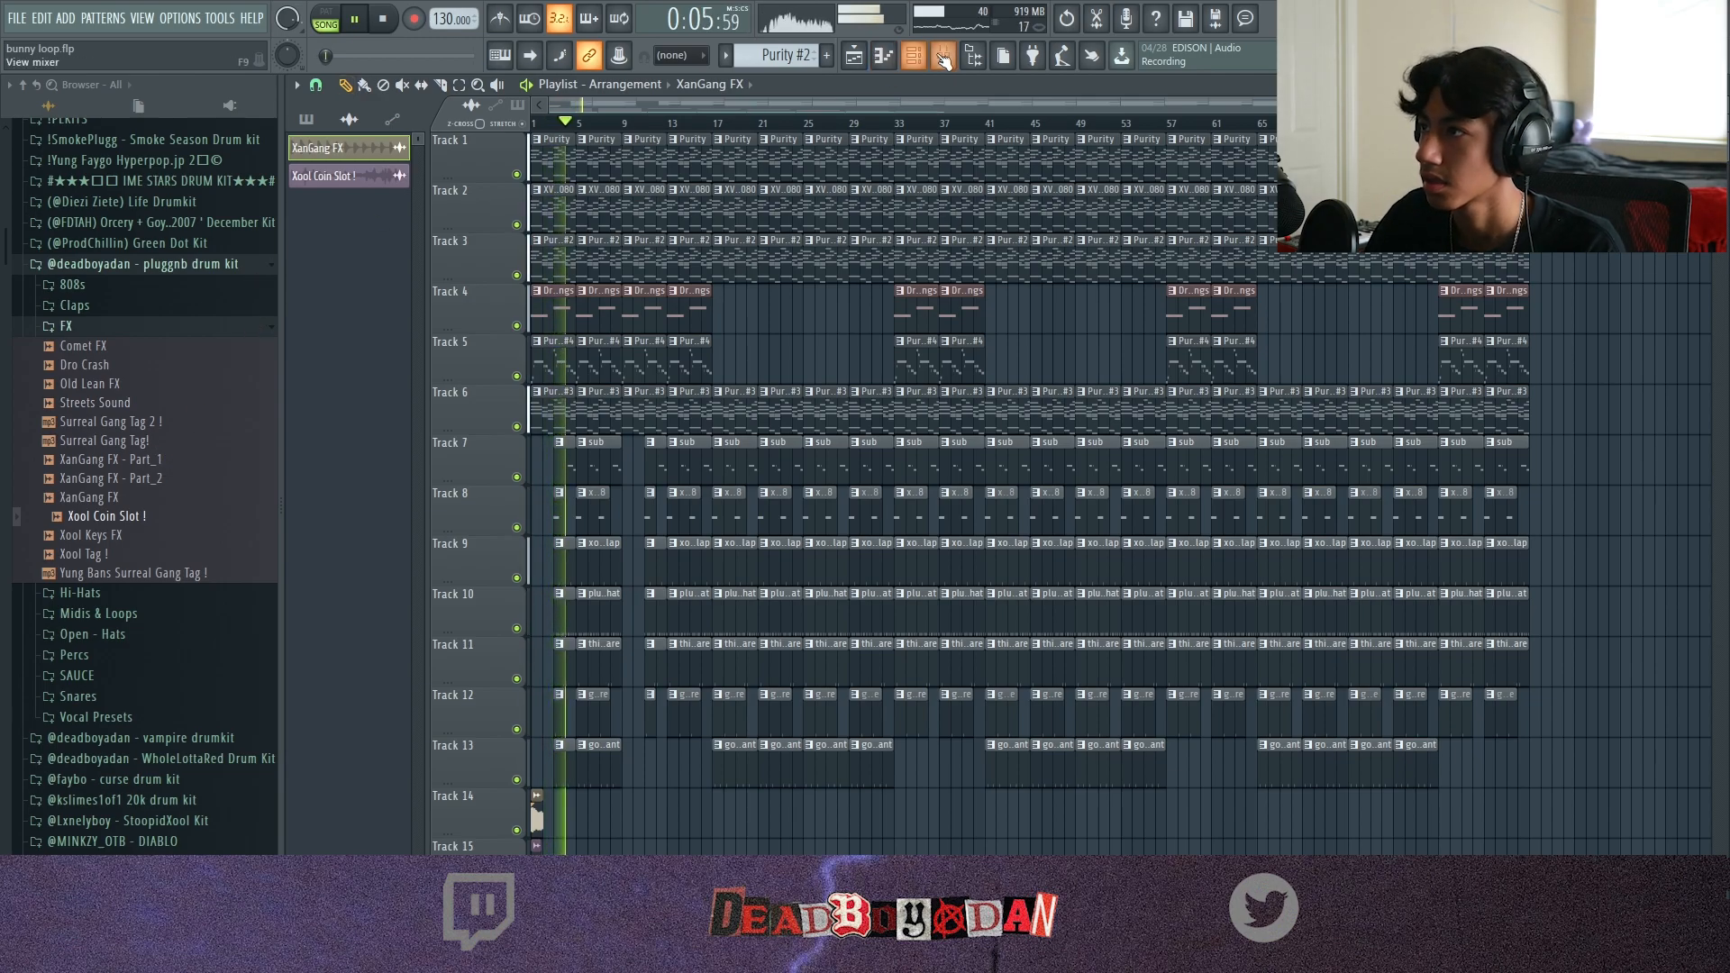
{"action": "left_click", "coordinate": [944, 54]}
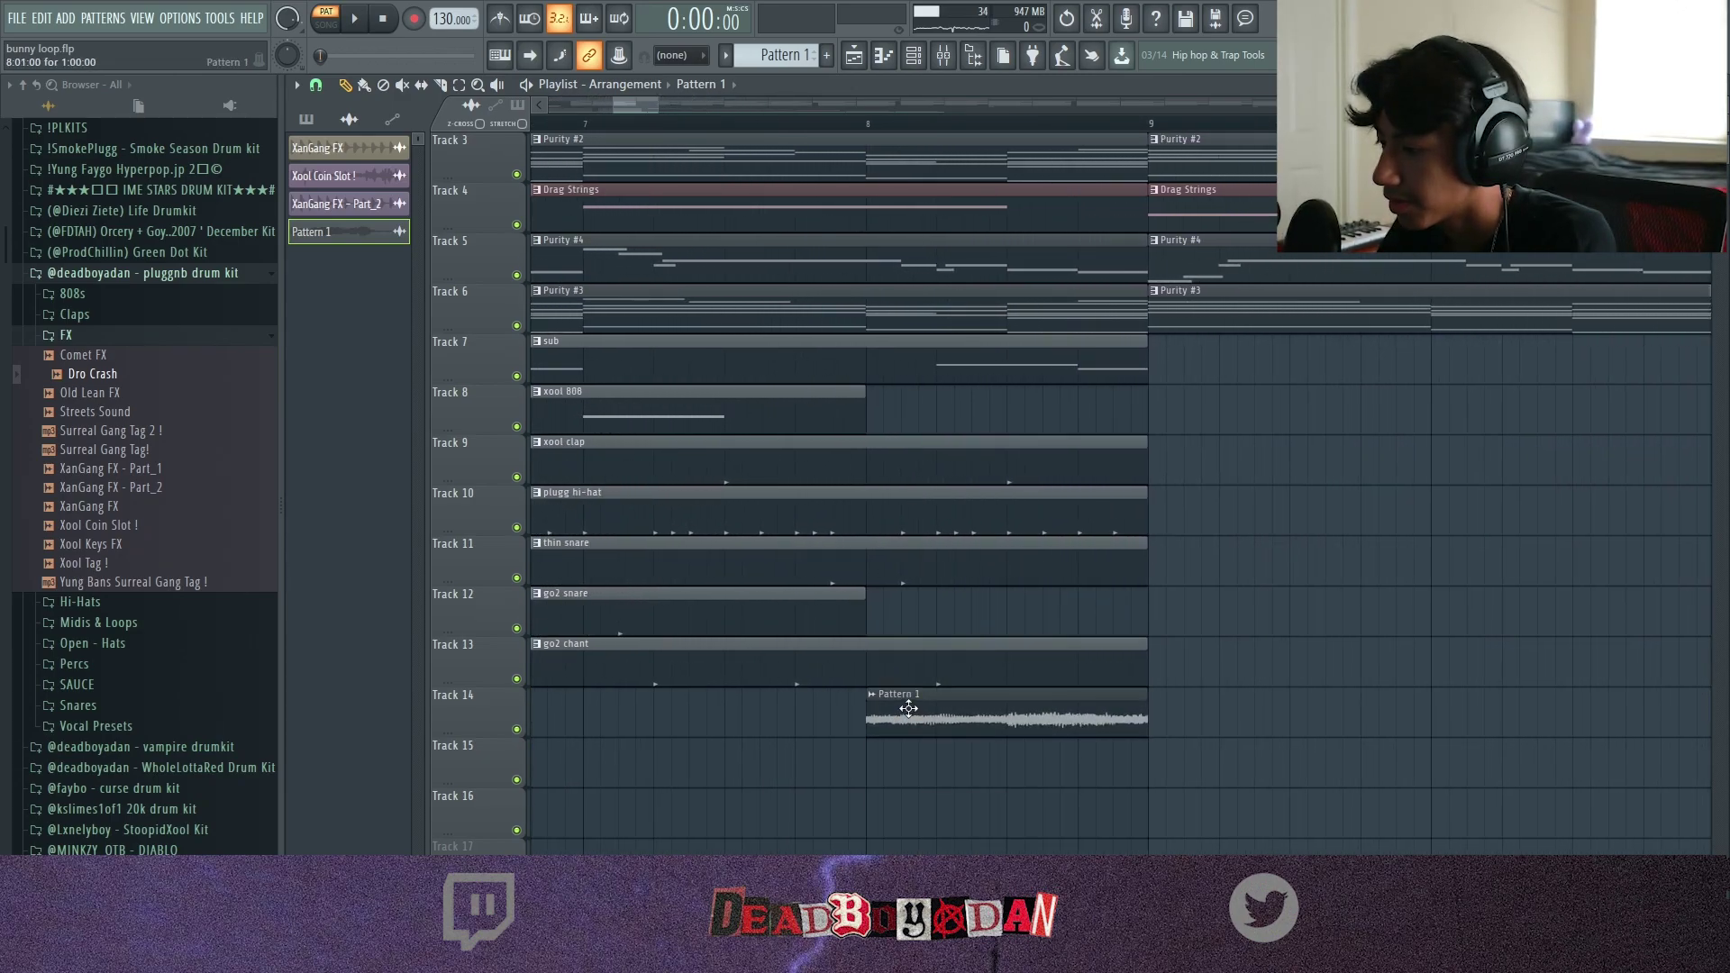
Raise the Track 14 audio clip's pitch Range to 8 in its channel settings.
{"action": "double_click", "coordinate": [910, 711]}
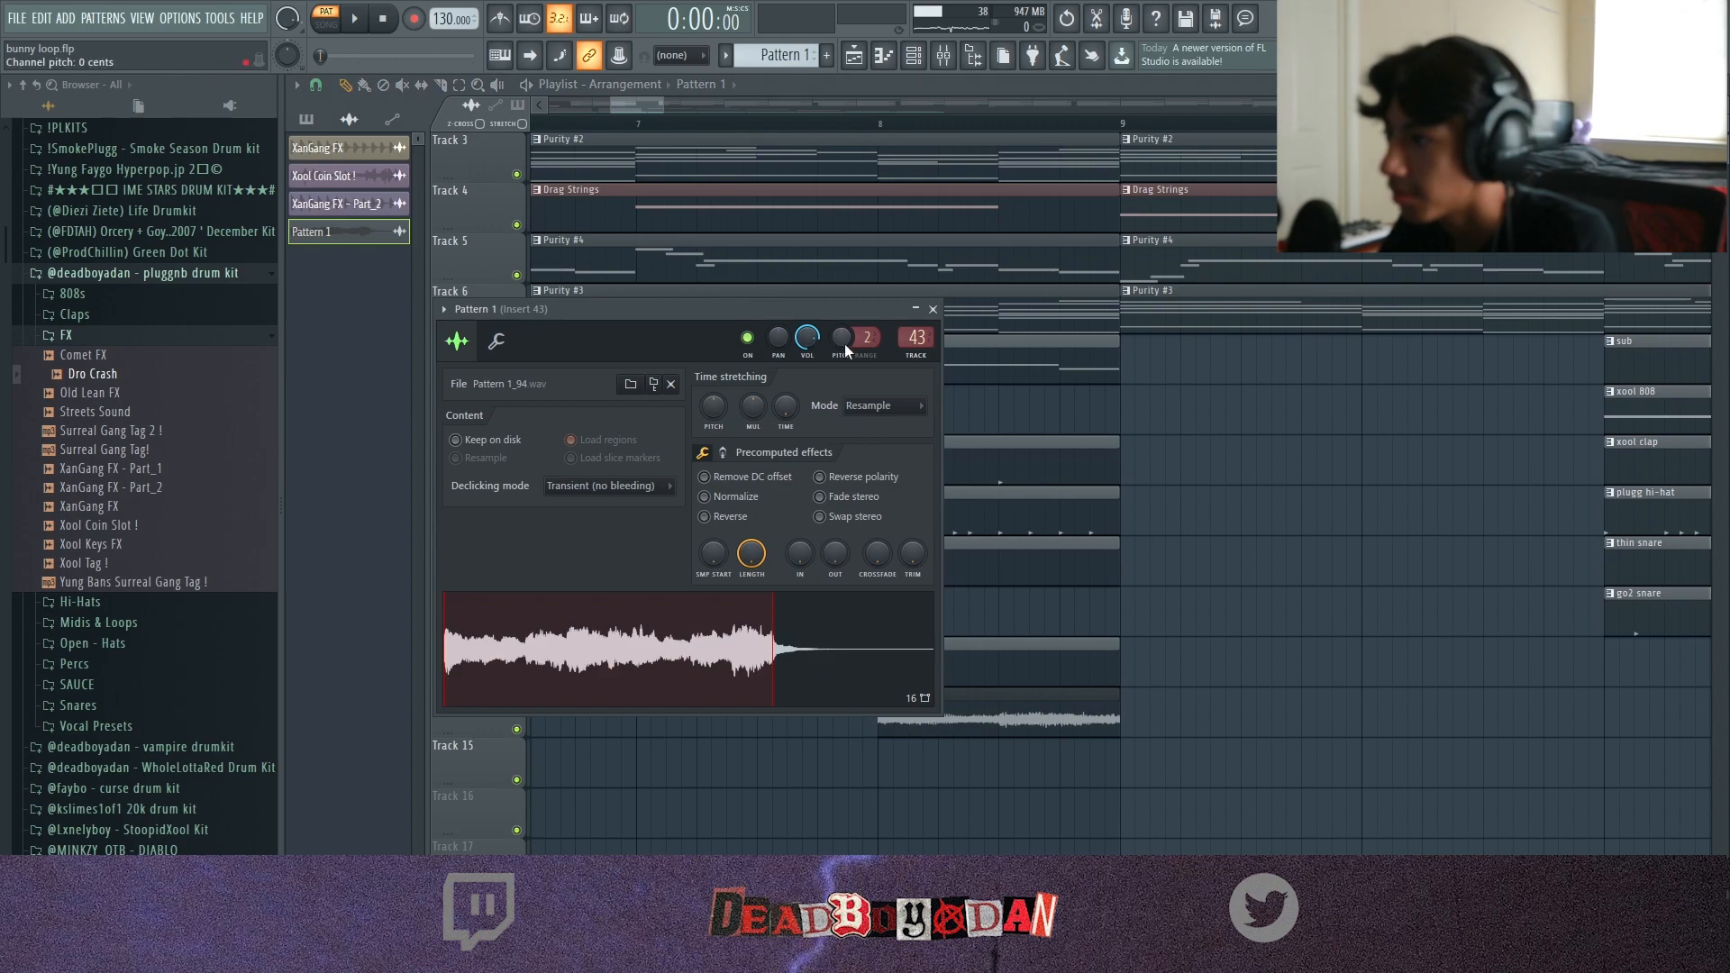
{"action": "left_click_drag", "start_coordinate": [867, 337], "coordinate": [867, 321]}
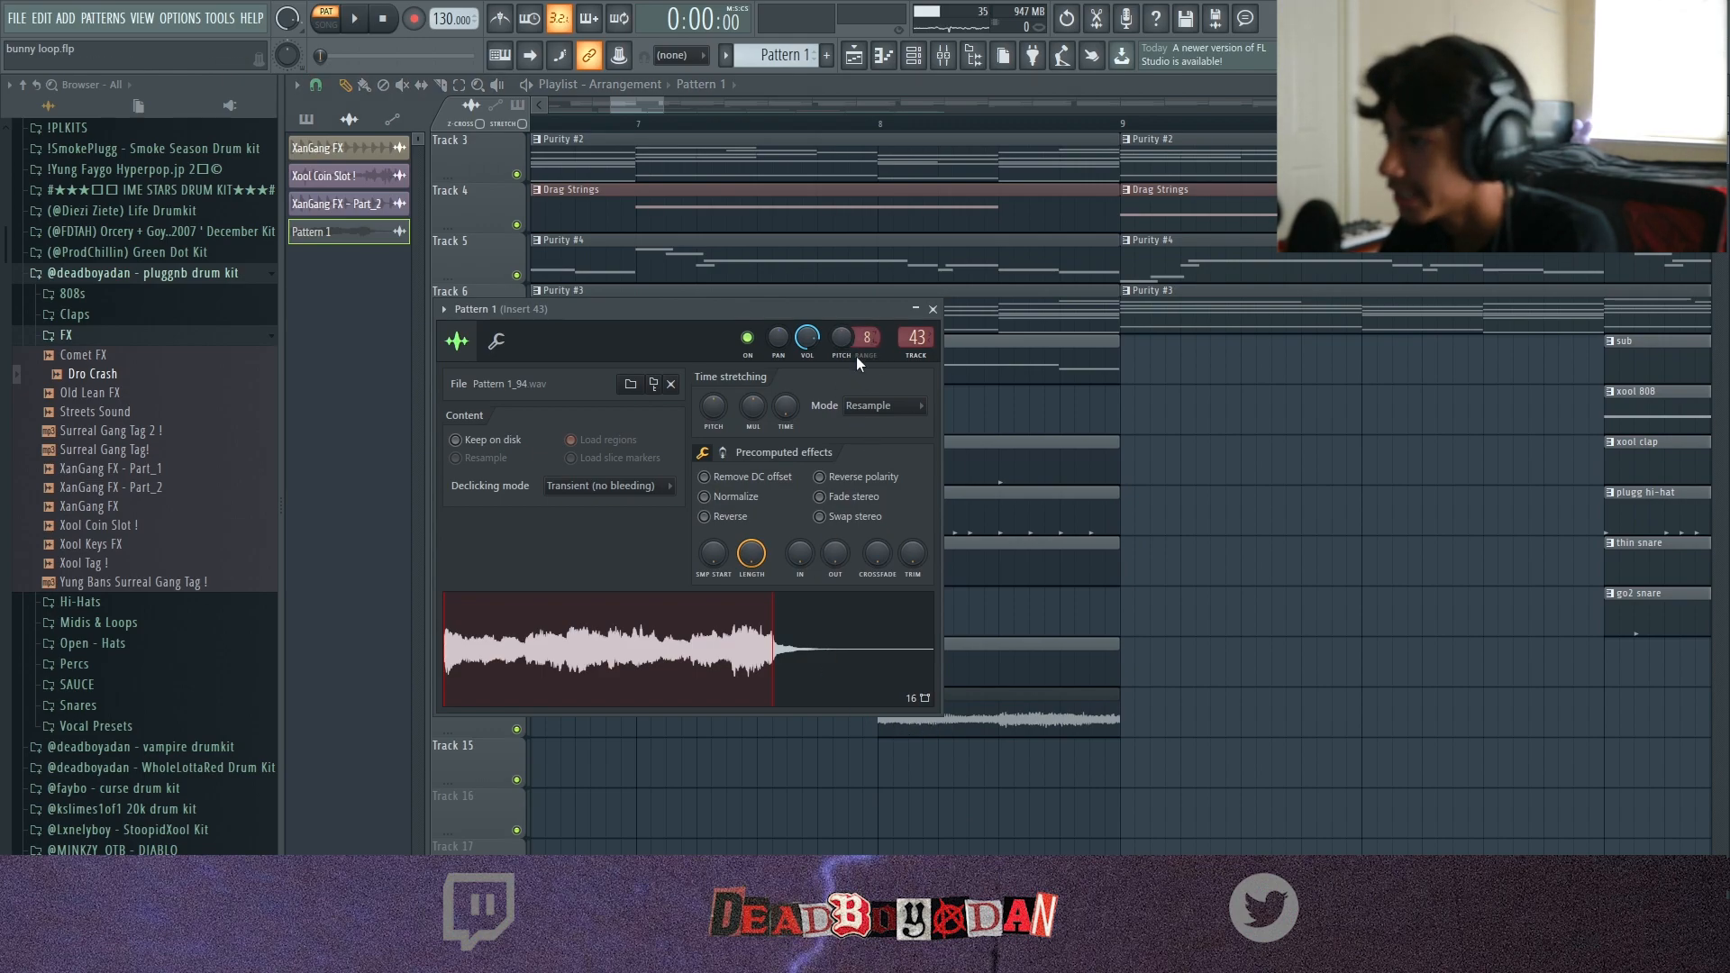